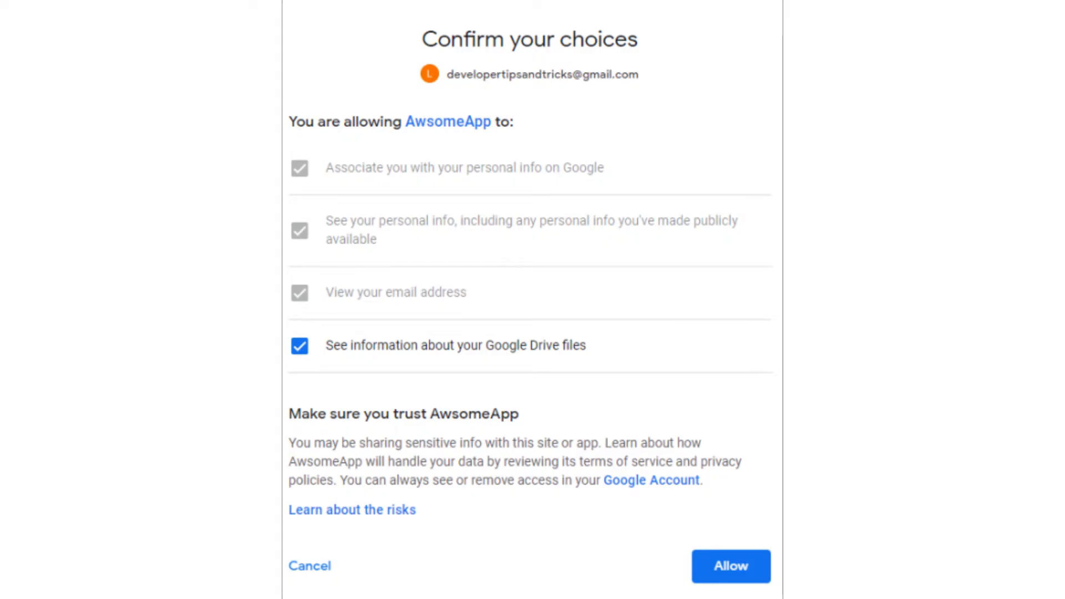
Leave the redirect_uri_mismatch error for the app's Welcome page at localhost:5001
left_click(729, 566)
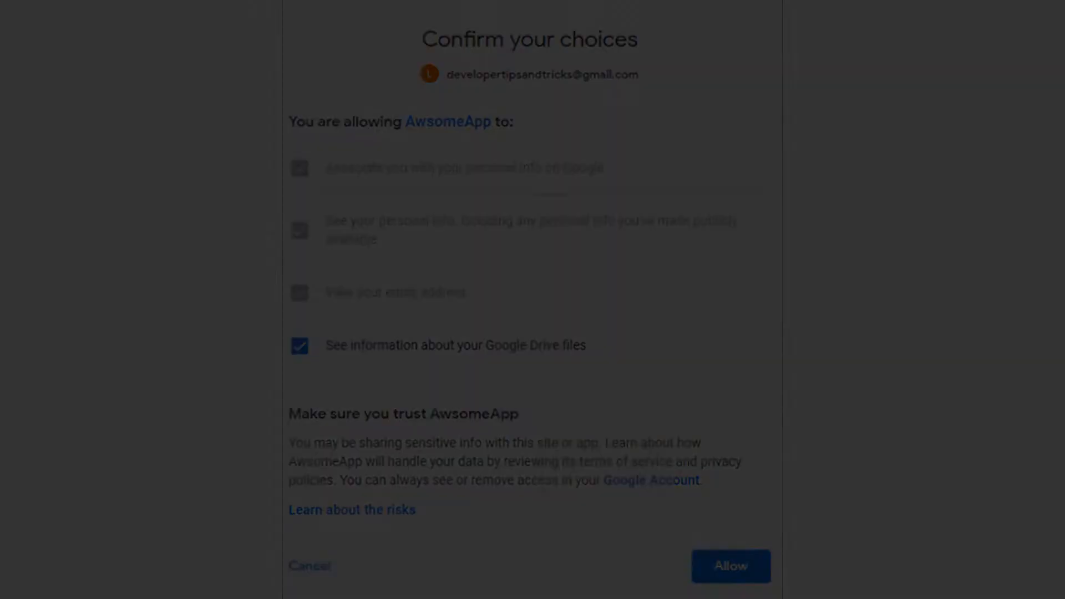
left_click(729, 566)
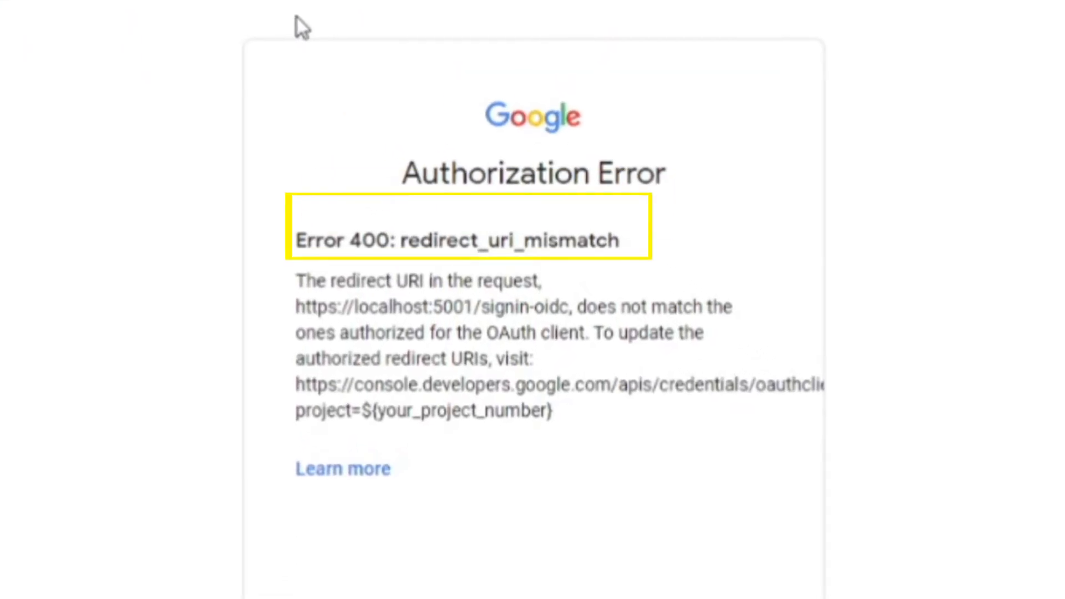
scroll("down", 3)
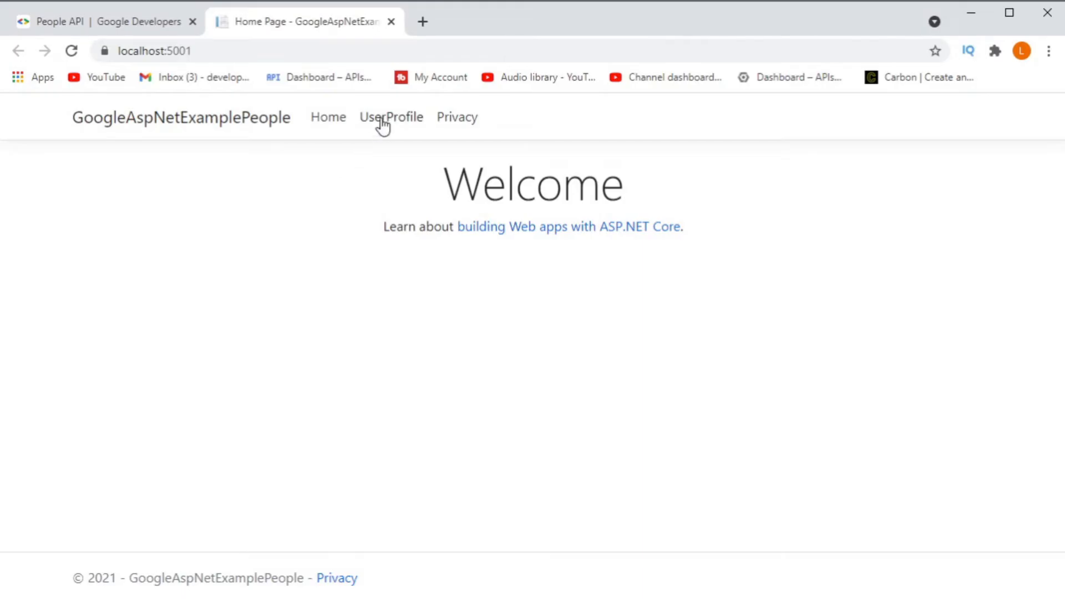
Open the UserProfile link, landing on Google's Error 400 redirect_uri_mismatch page
left_click(389, 117)
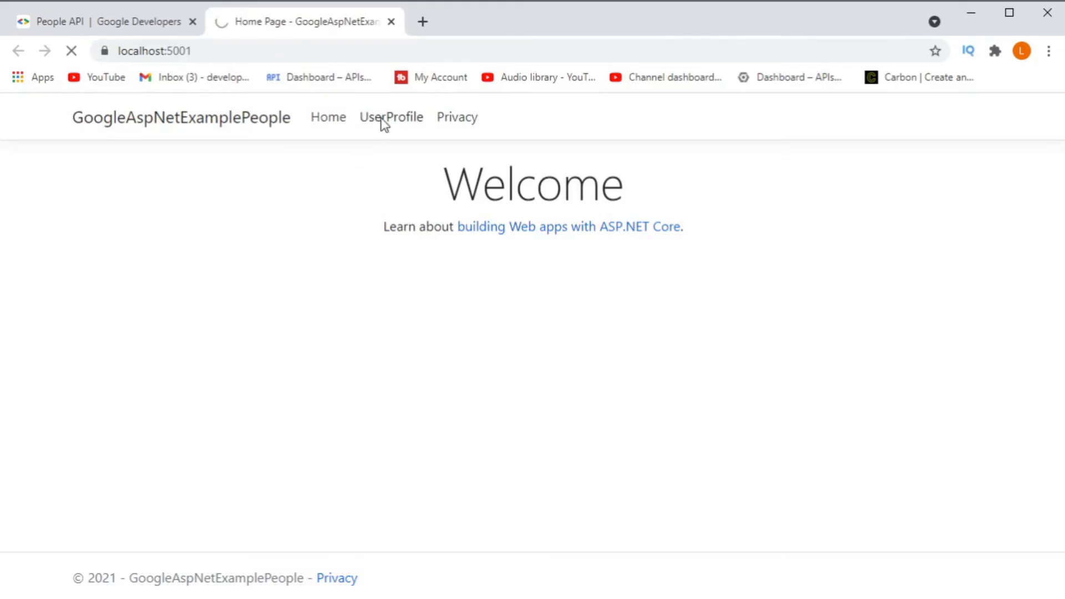
left_click(391, 117)
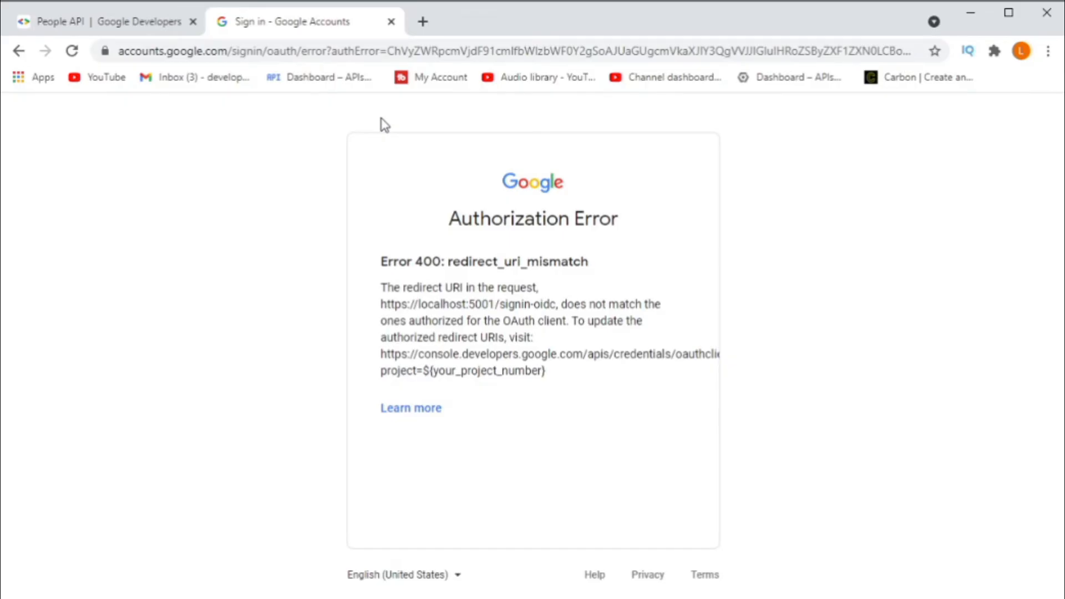
mouse_move(435, 131)
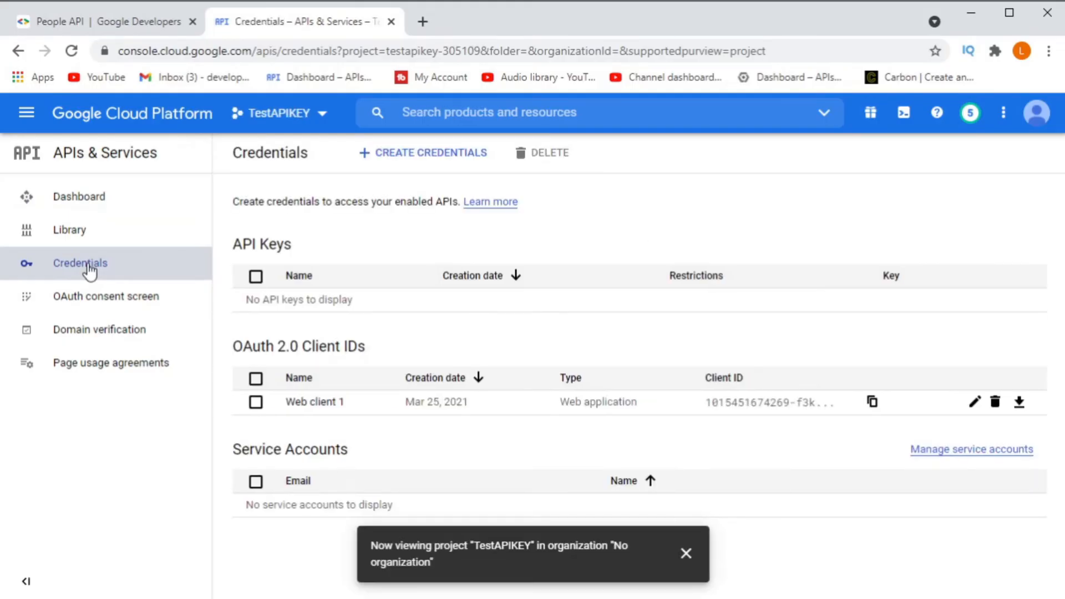
left_click(974, 402)
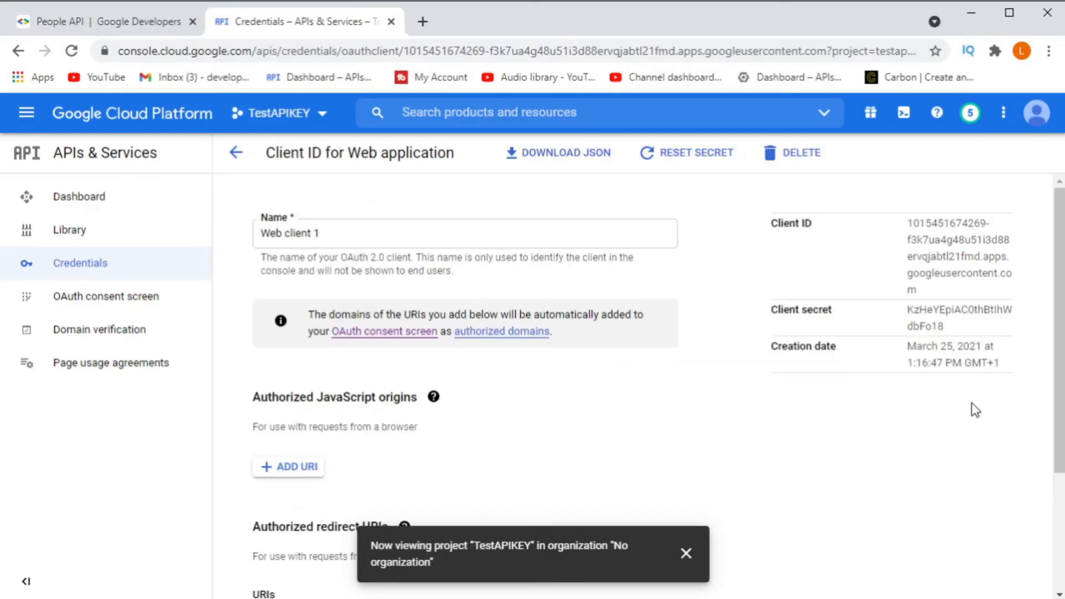
scroll("down", 3)
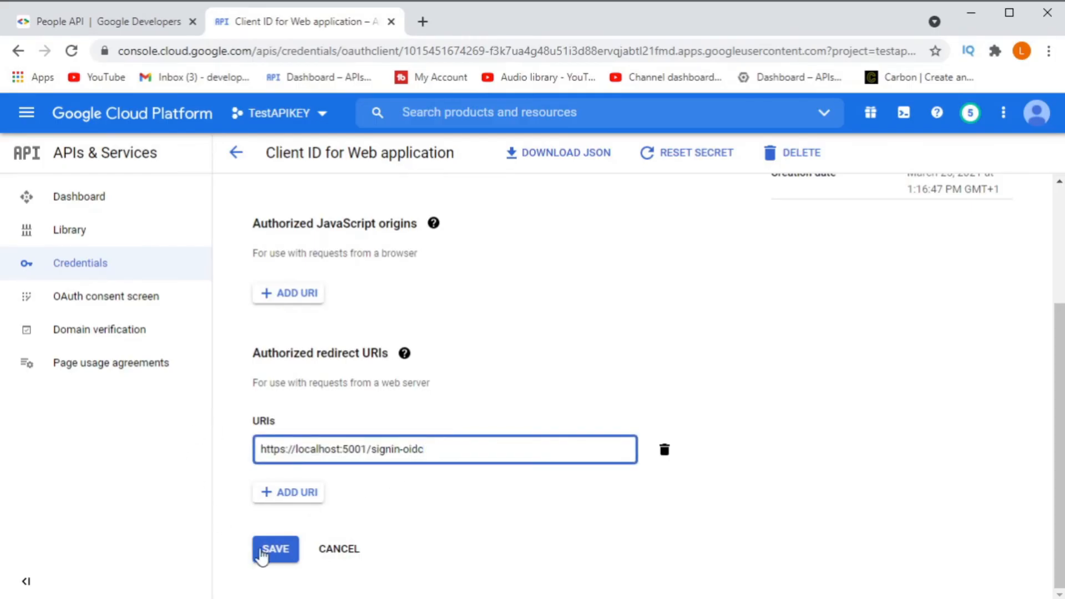
left_click(275, 548)
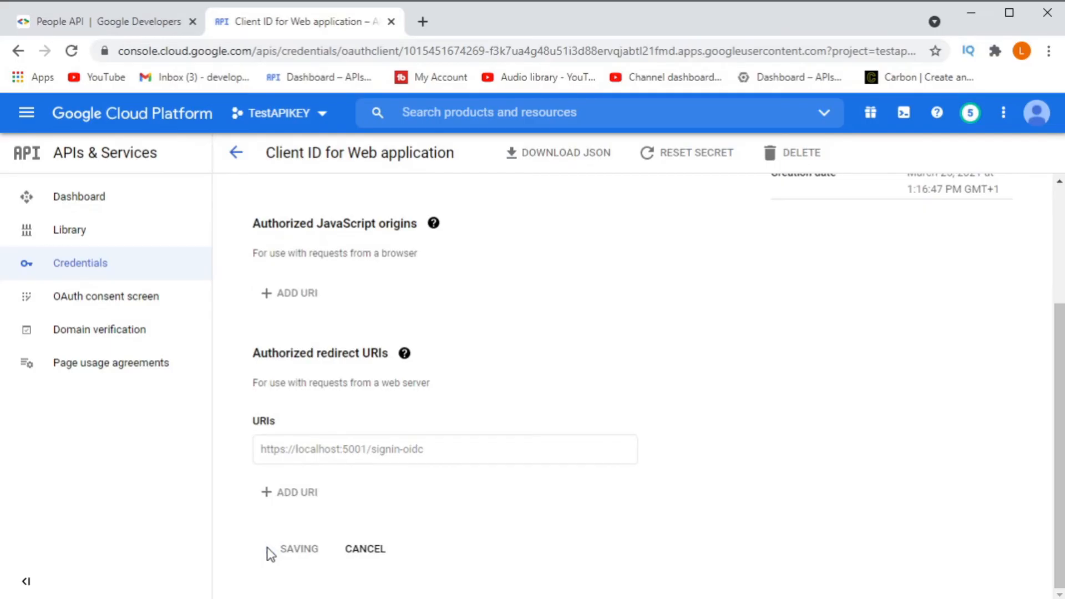
left_click(235, 152)
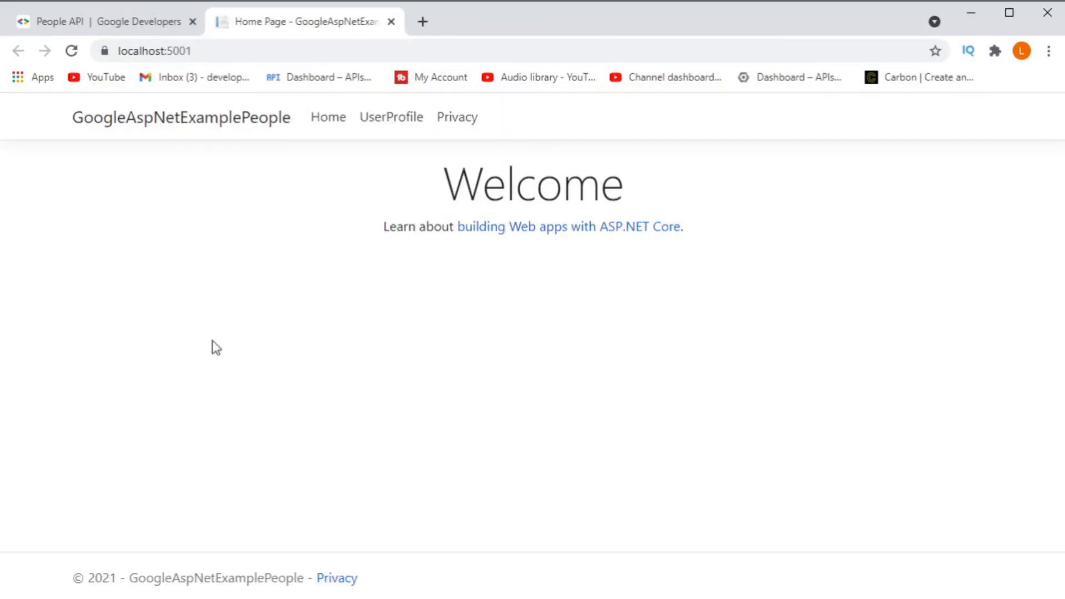
Request the UserProfile page at localhost:5001 again to retest sign-in
left_click(391, 117)
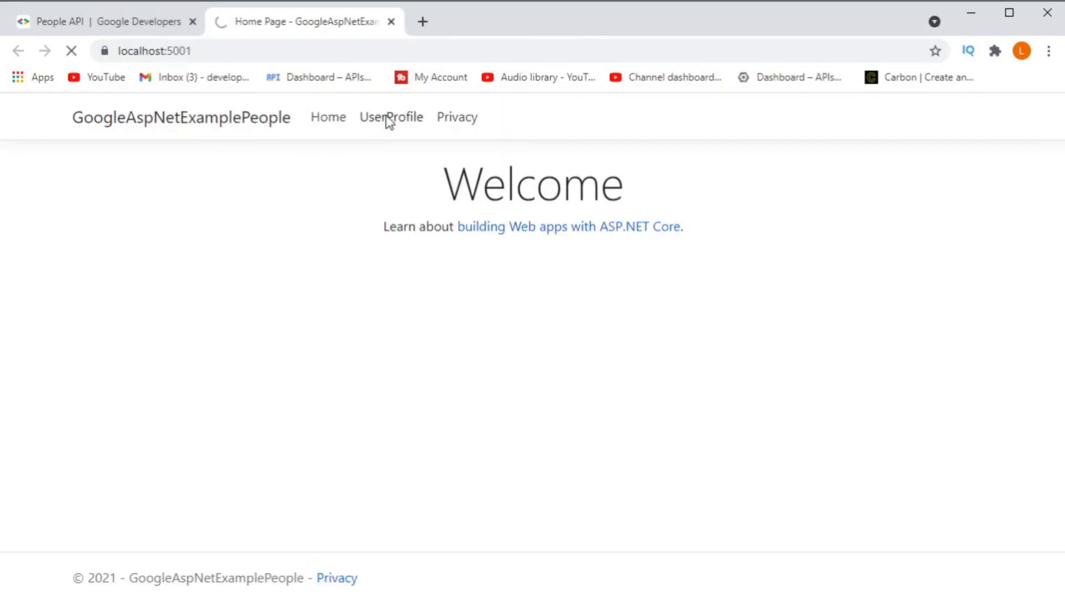
left_click(390, 117)
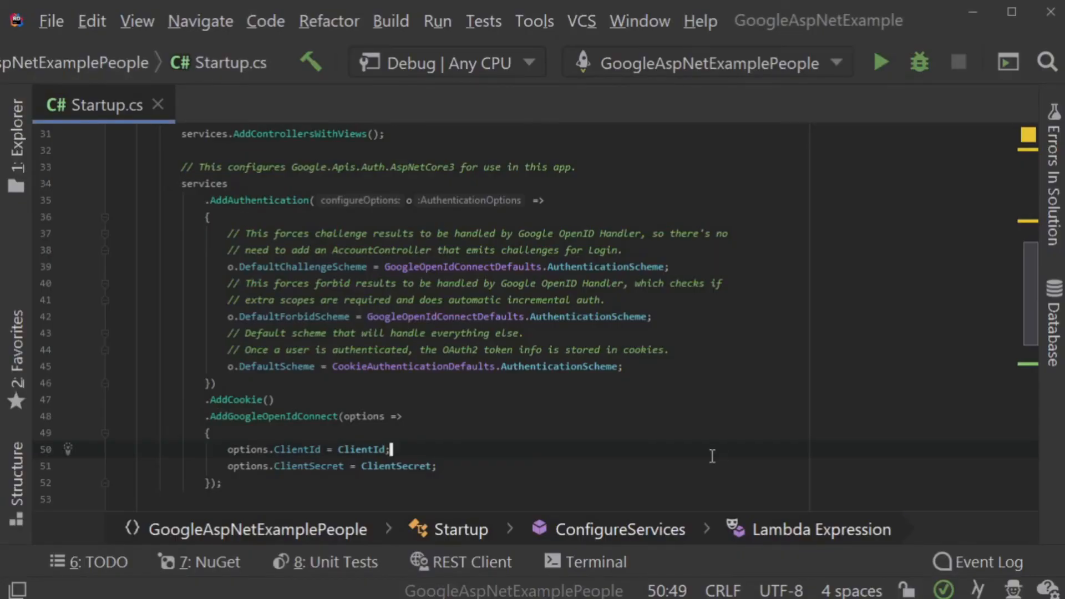
Add app.UseAuthentication(); above app.UseAuthorization() in the Configure method of Startup.cs
scroll("down", 3)
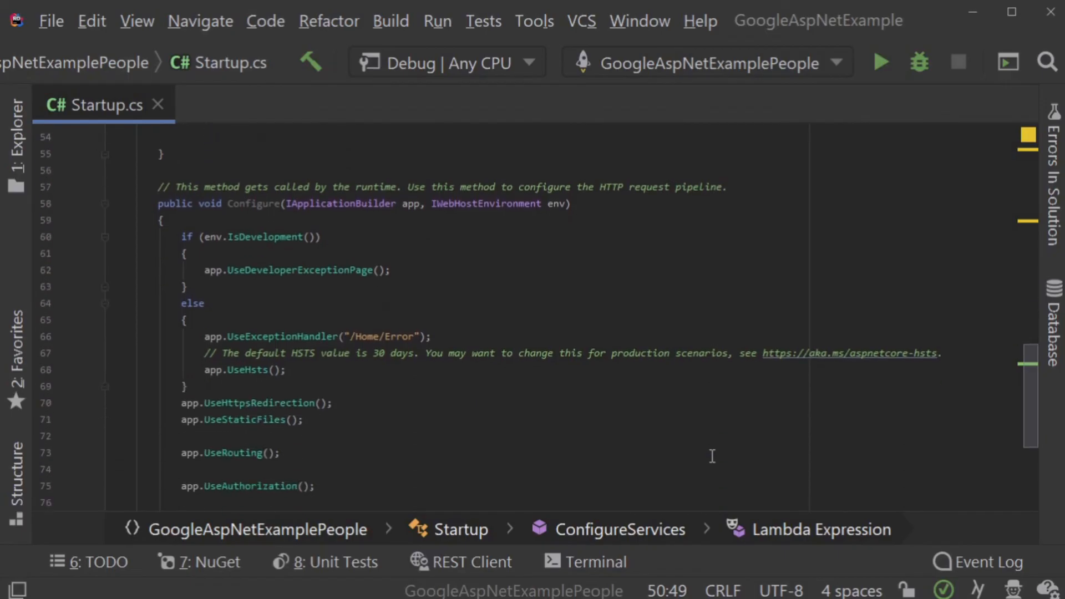
scroll("down", 3)
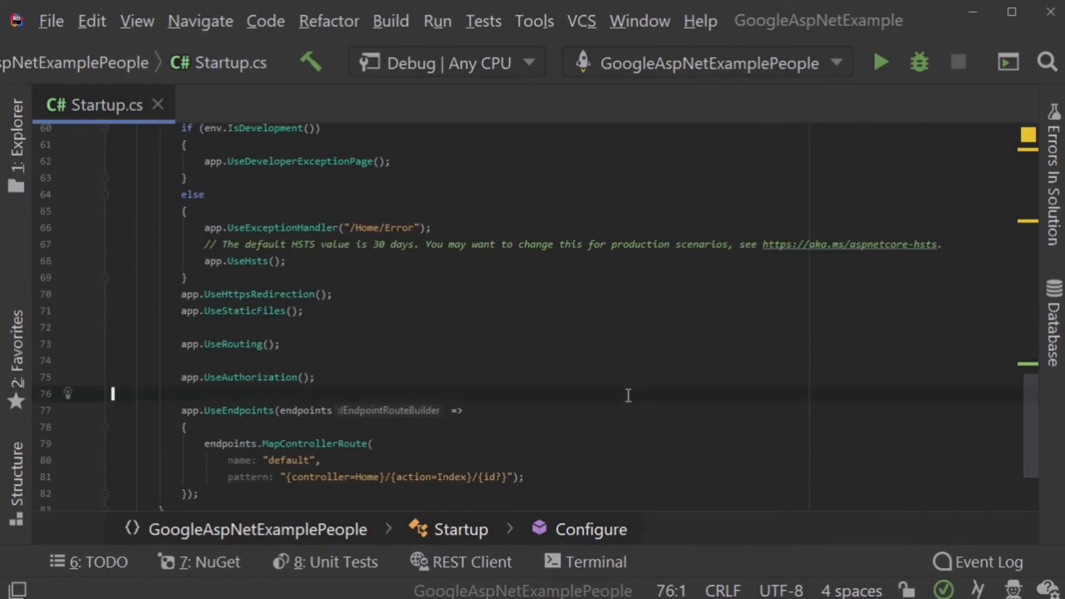
type("app.UseAuthentication();")
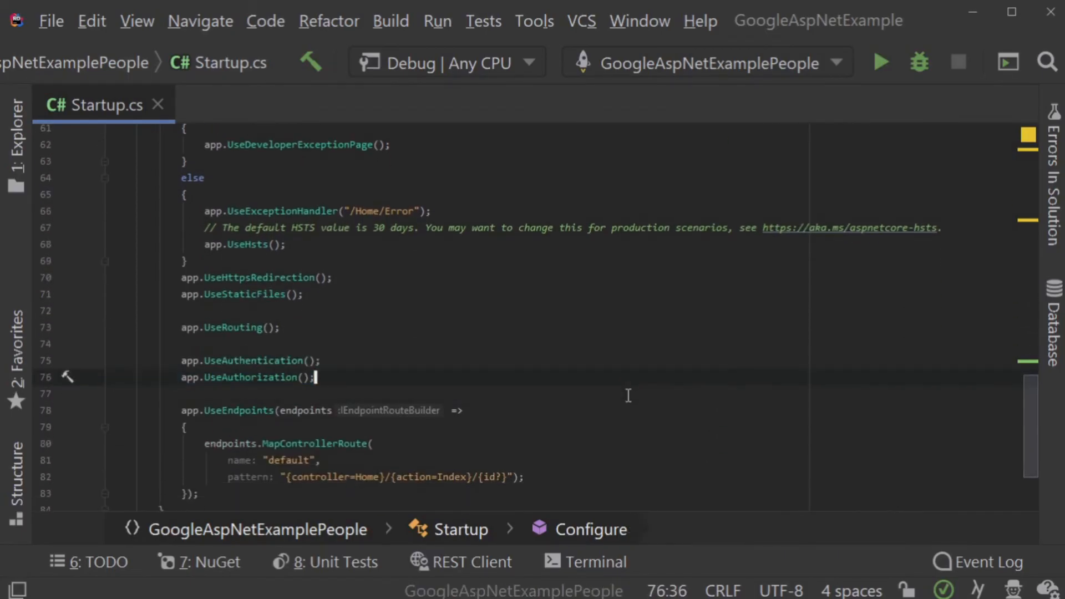